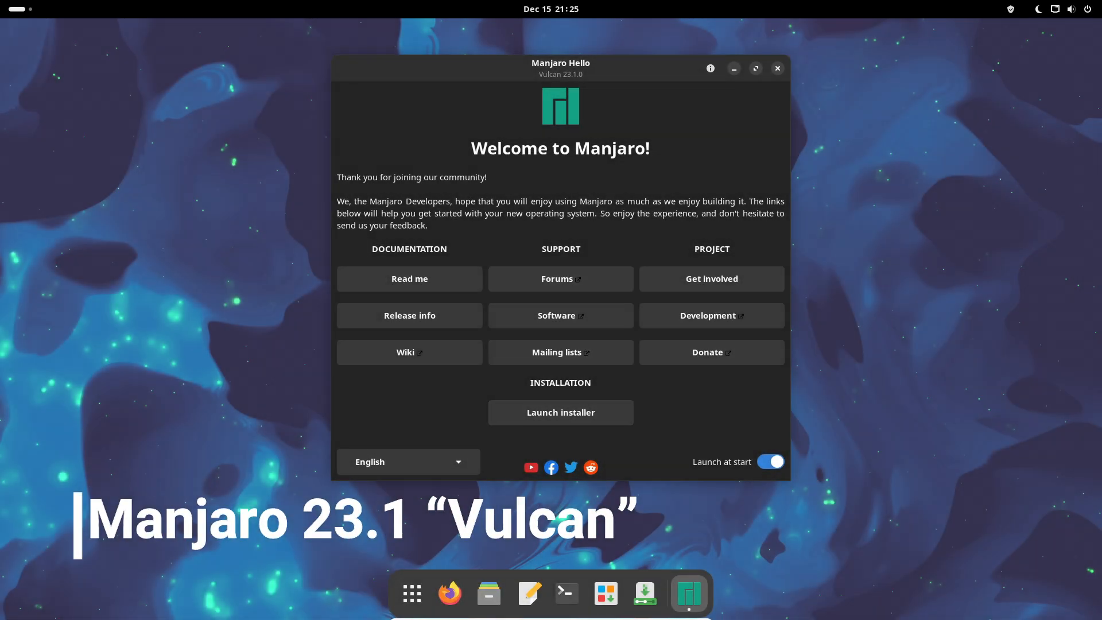
# Step: Close the Manjaro Hello welcome window to reveal the empty desktop
pyautogui.click(778, 68)
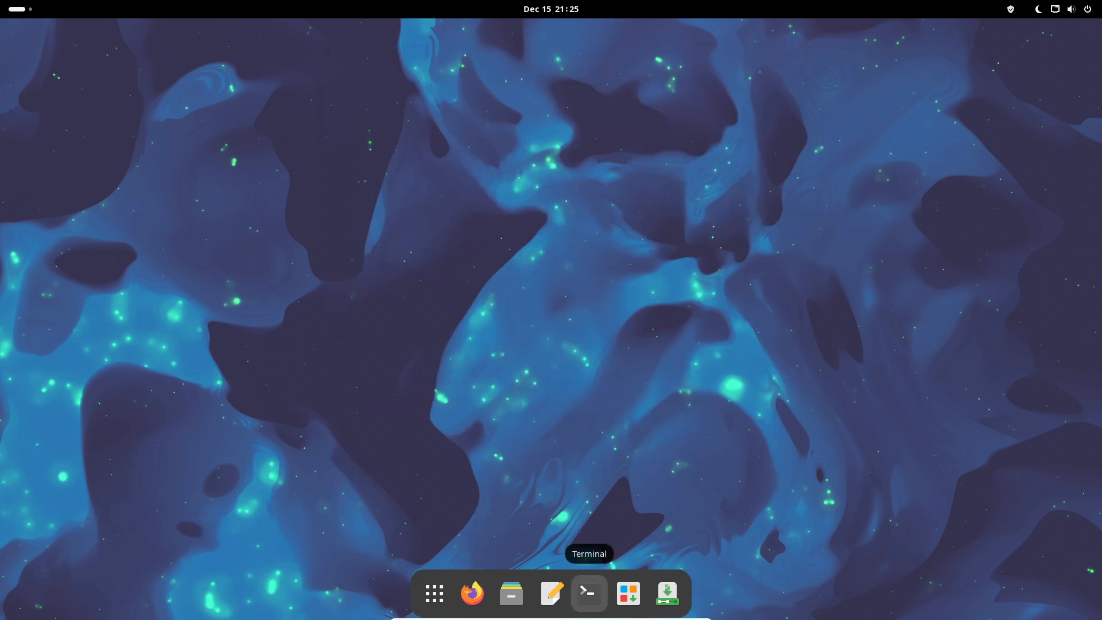
# Step: Run uname -a and uname -r in Terminal, confirming kernel 6.6.7-1-MANJARO, then close it
pyautogui.click(588, 593)
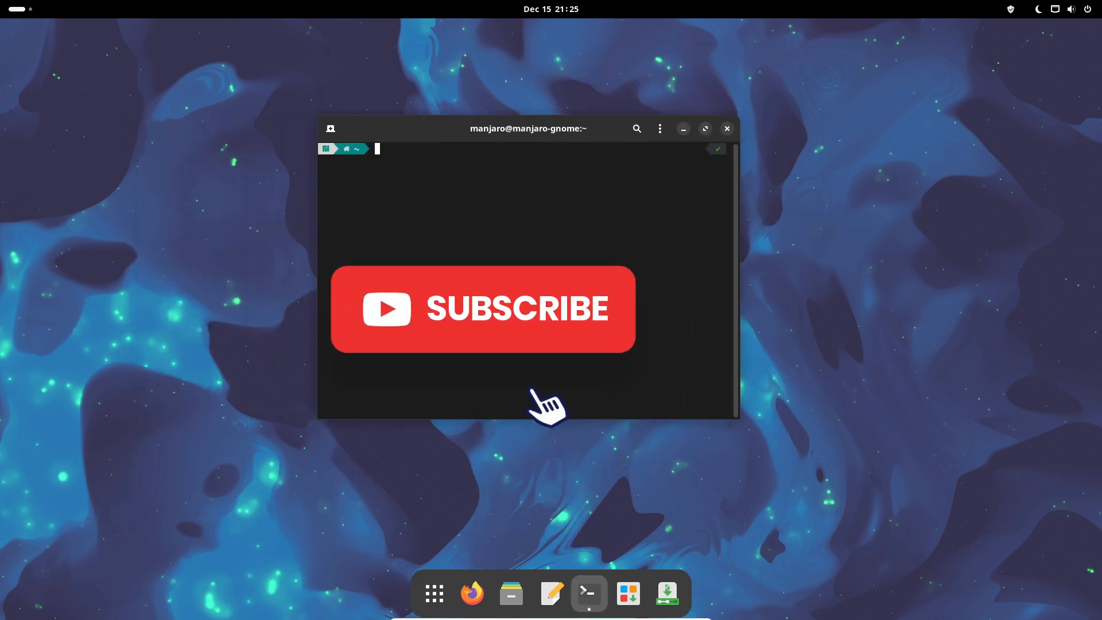
pyautogui.write('uname -a')
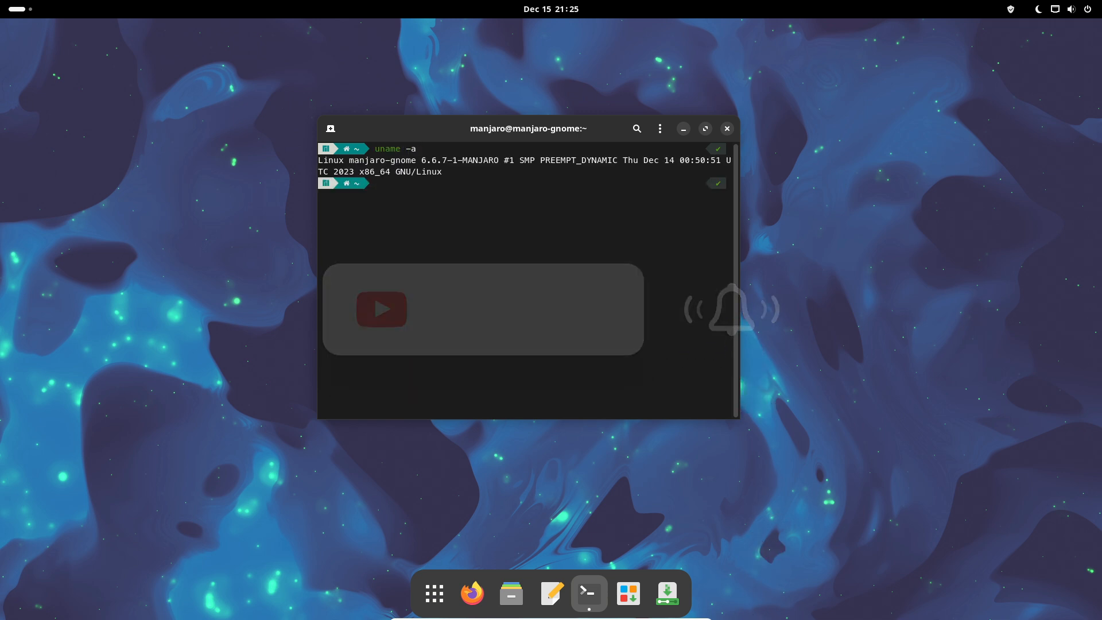
pyautogui.write('uname -r')
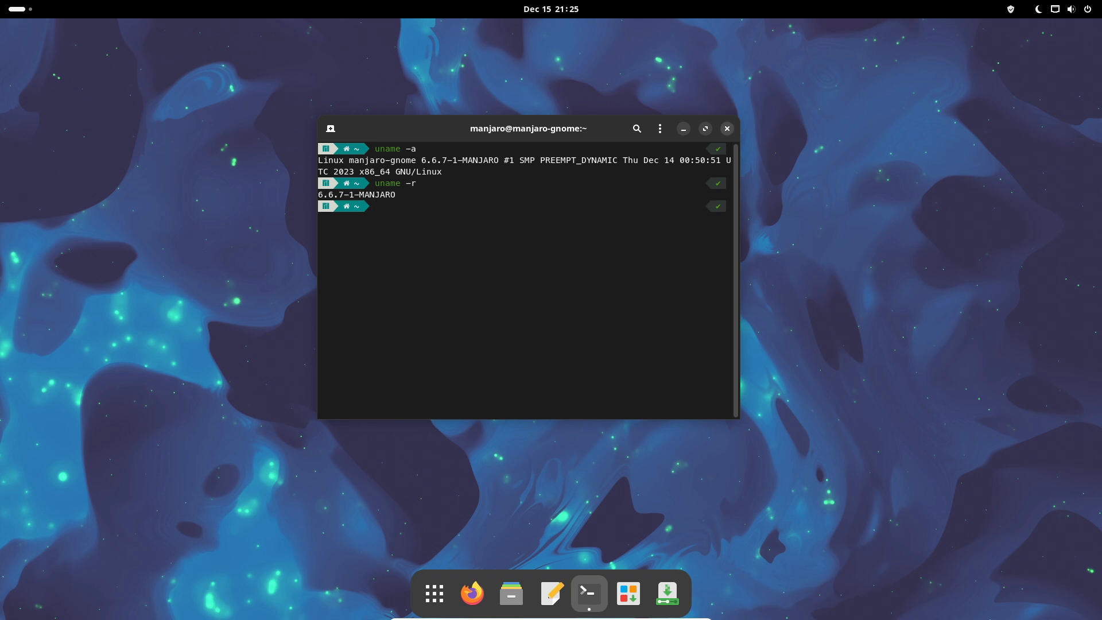
pyautogui.click(725, 128)
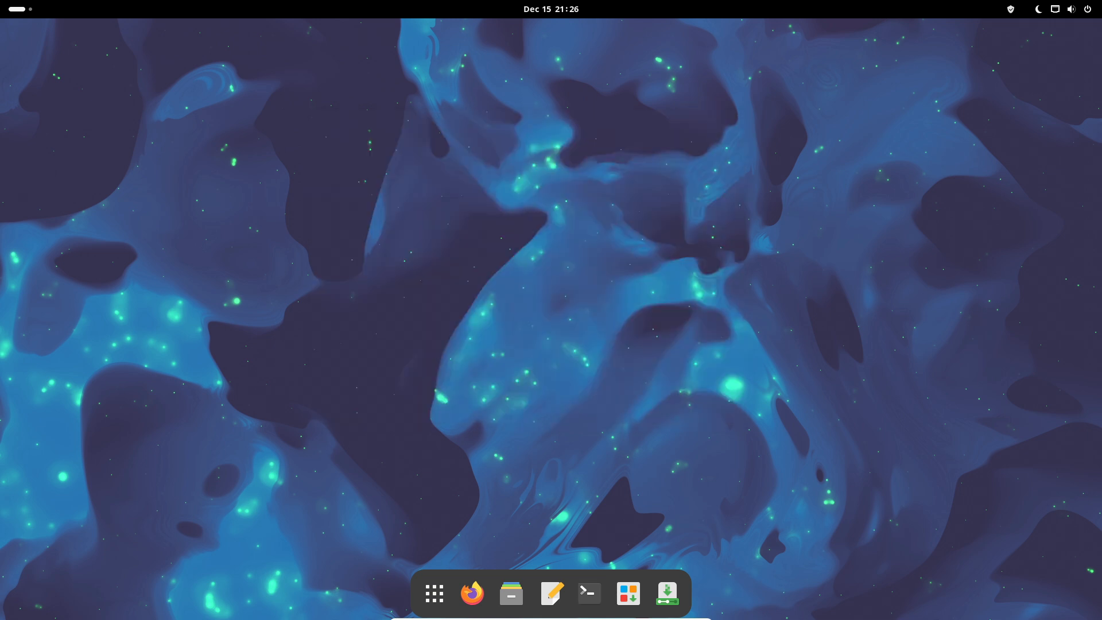
# Step: View About Files from the ⋮ menu, confirming version 45.2.1, then dismiss it
pyautogui.click(511, 592)
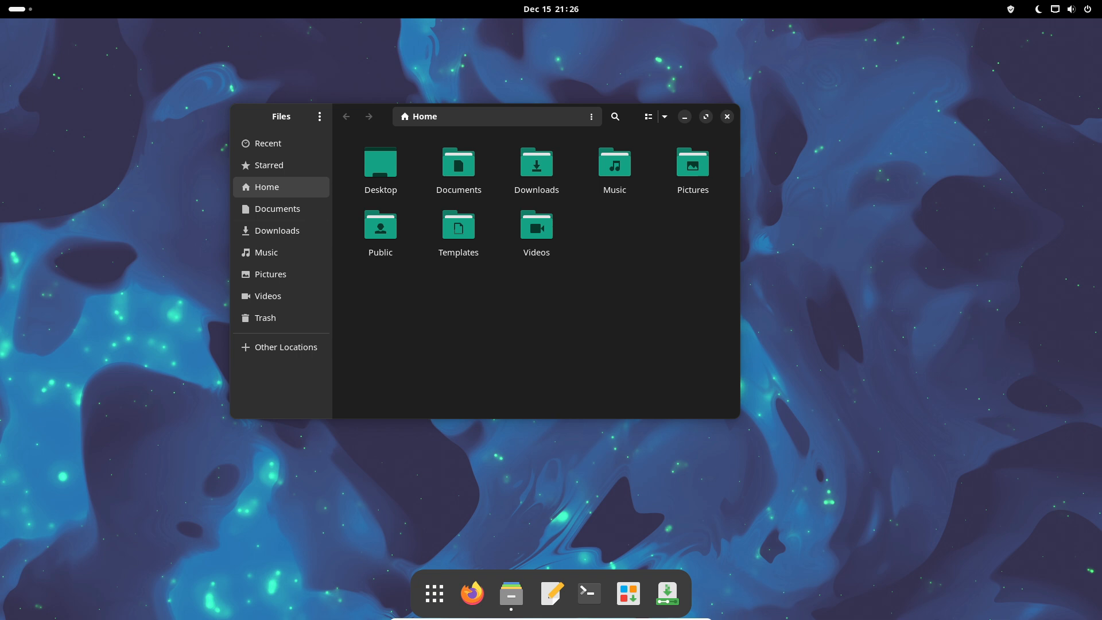
pyautogui.click(320, 116)
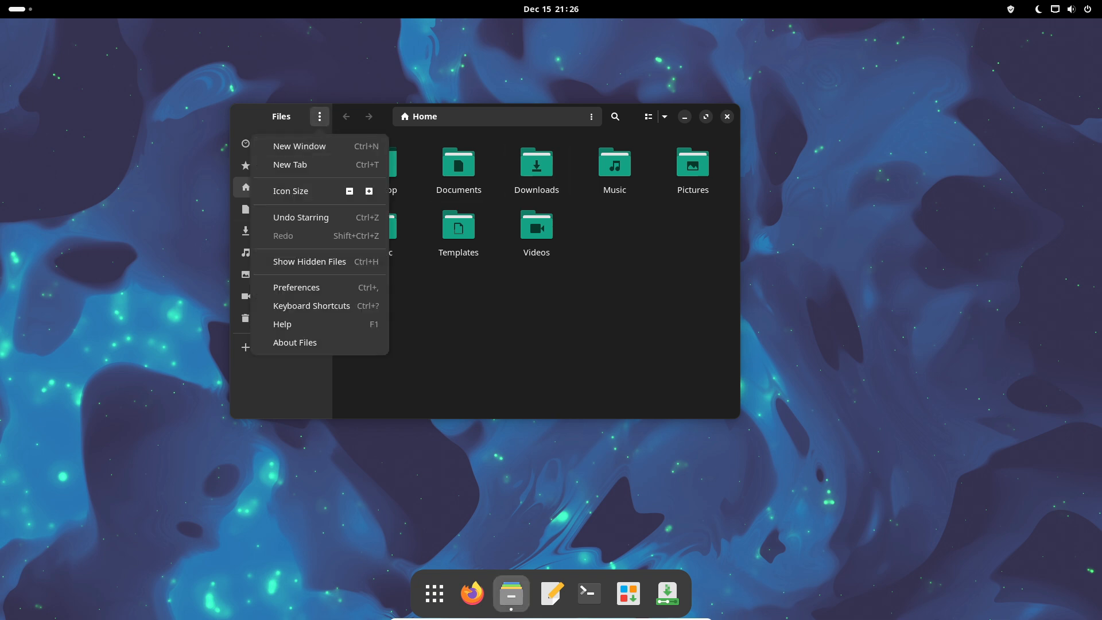
pyautogui.click(295, 342)
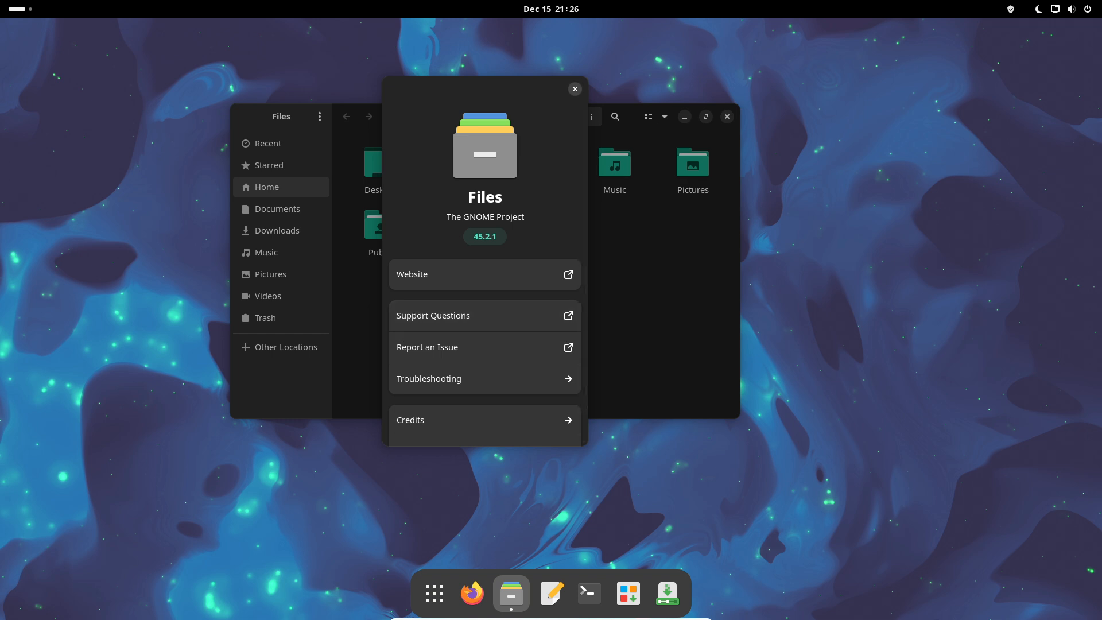
pyautogui.click(576, 88)
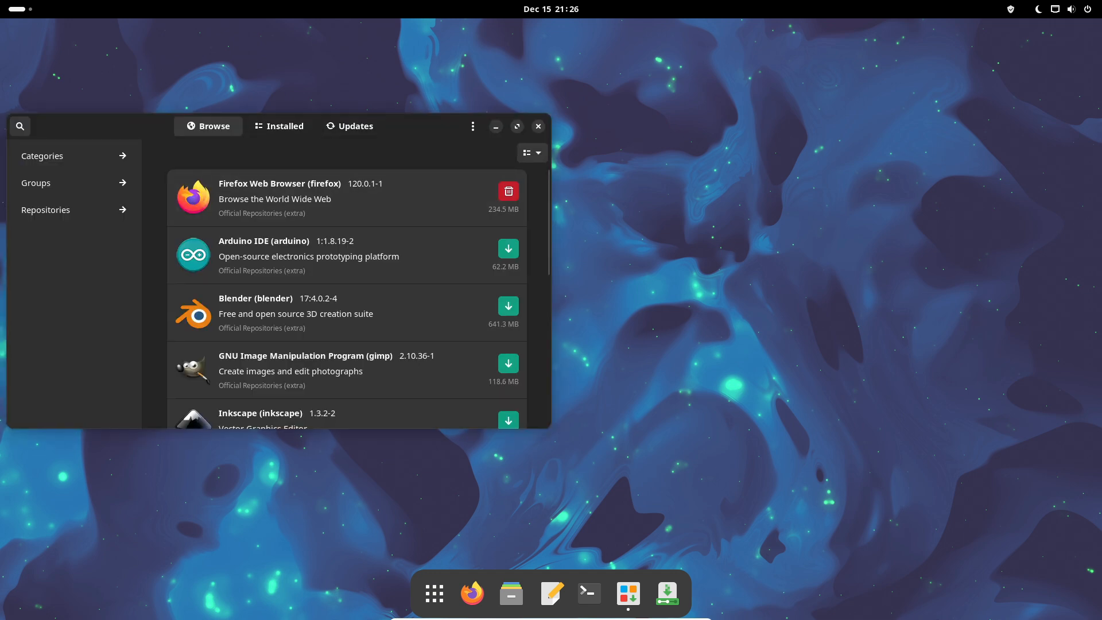
# Step: View Pamac's About dialog, confirming version 11.7.0-1, then close the software manager
pyautogui.click(473, 126)
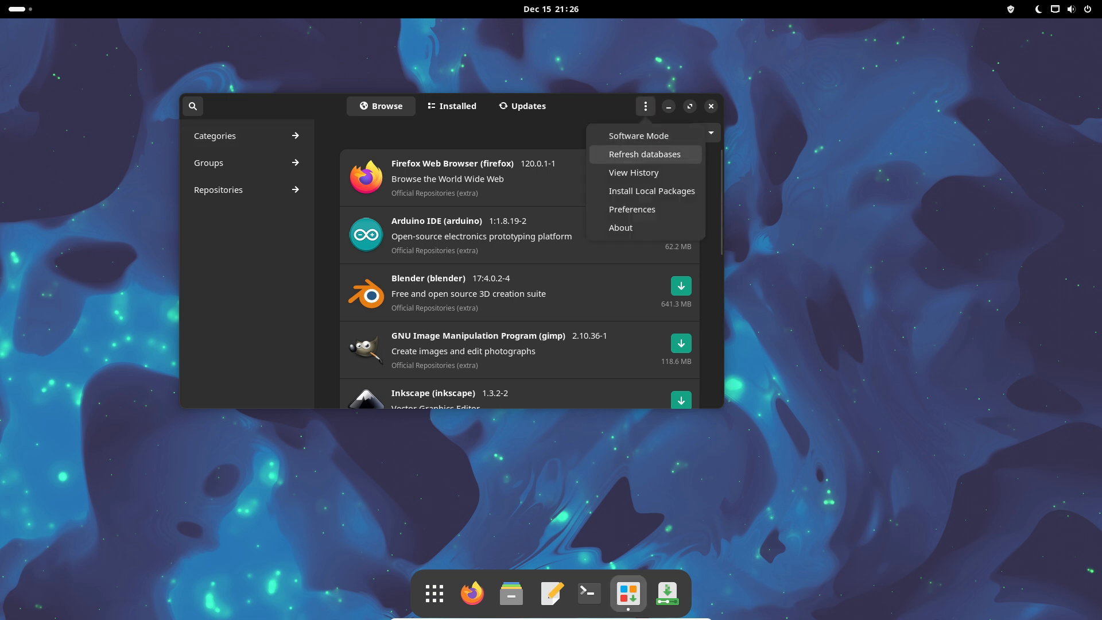
pyautogui.click(621, 228)
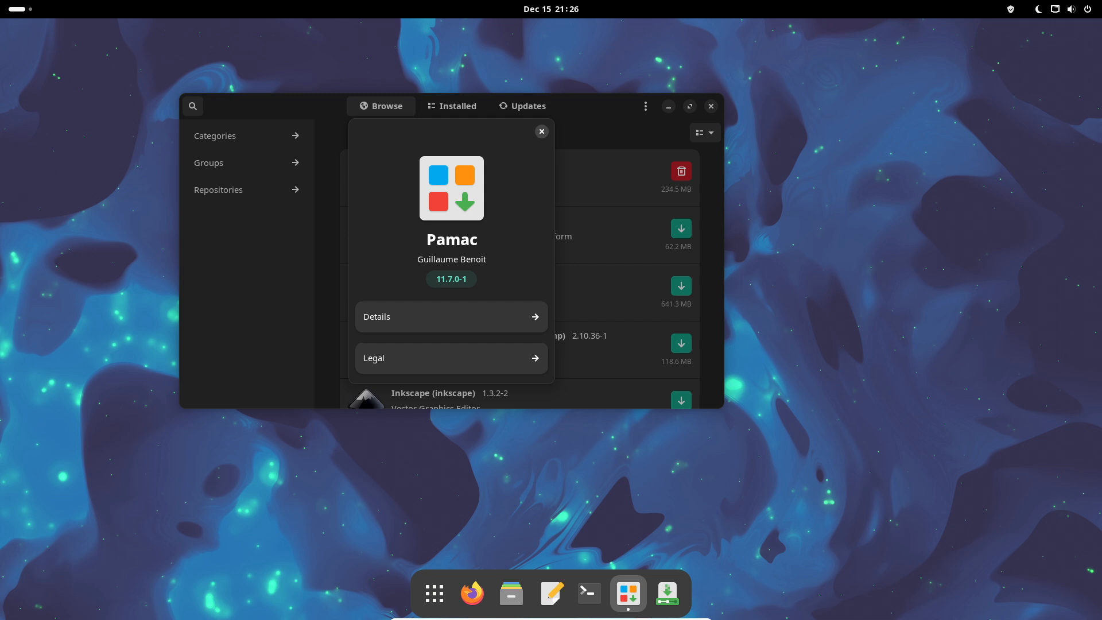
pyautogui.click(540, 131)
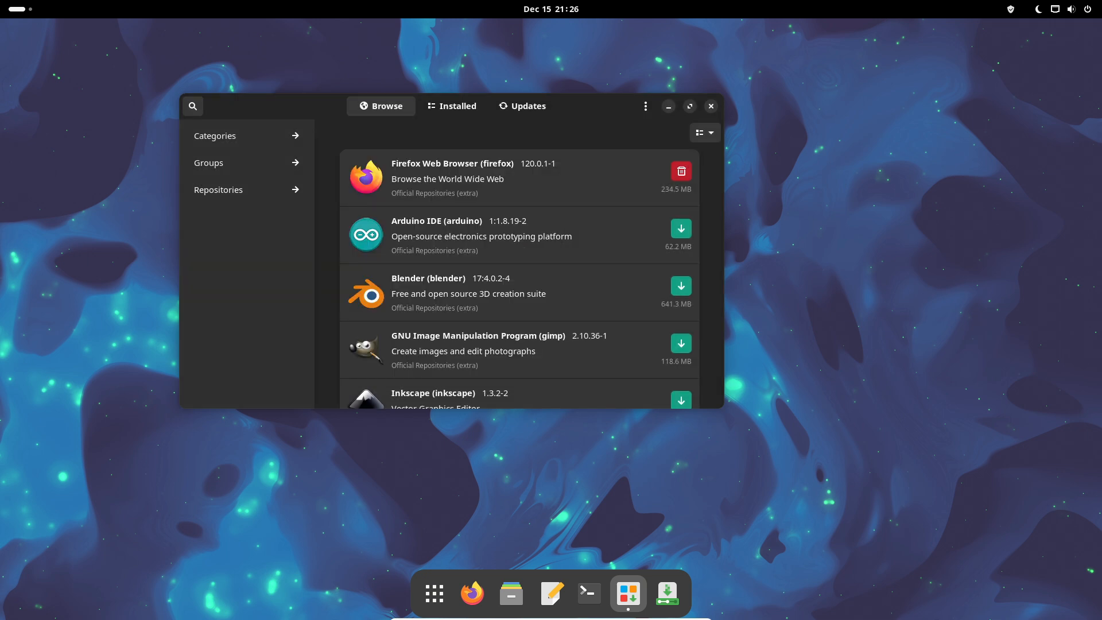
pyautogui.click(711, 106)
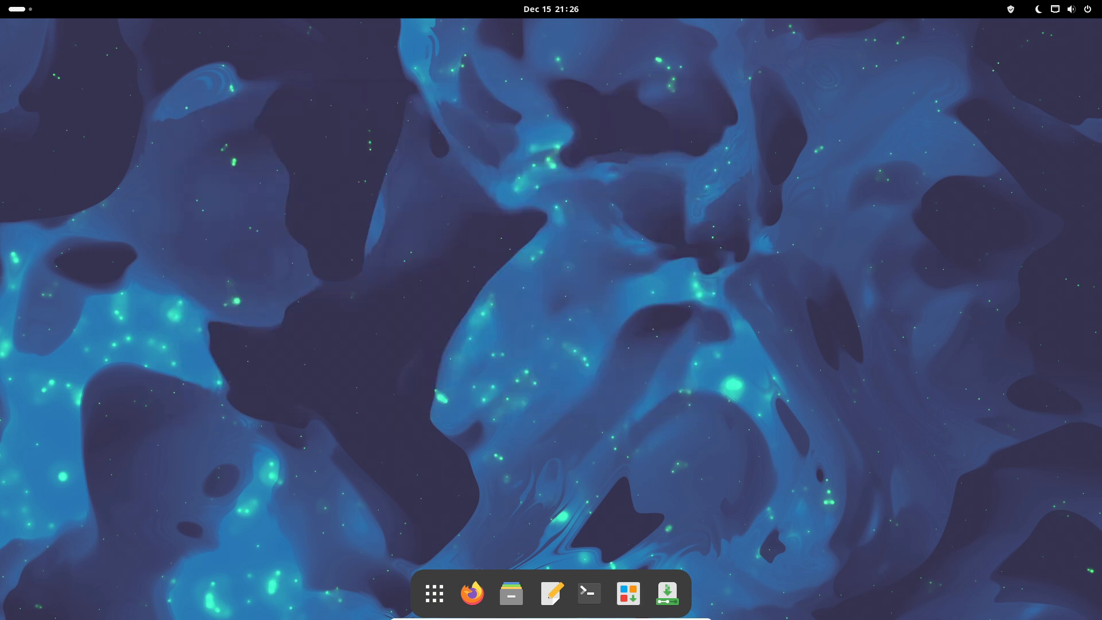
# Step: Browse the Appearance page in Settings, scrolling through its options
pyautogui.click(1063, 8)
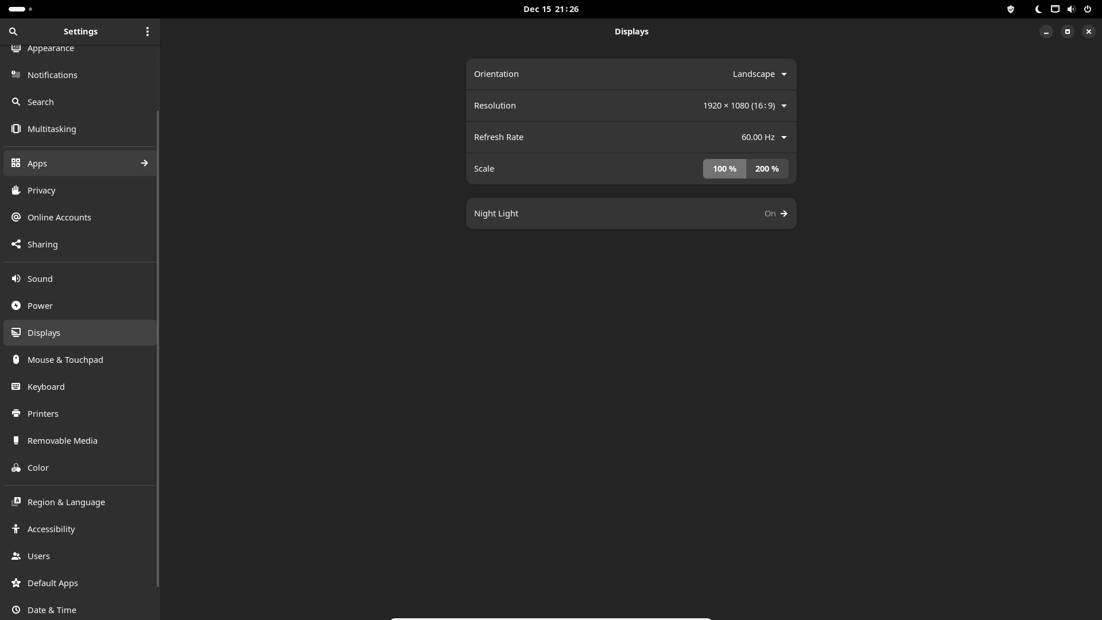
pyautogui.click(50, 123)
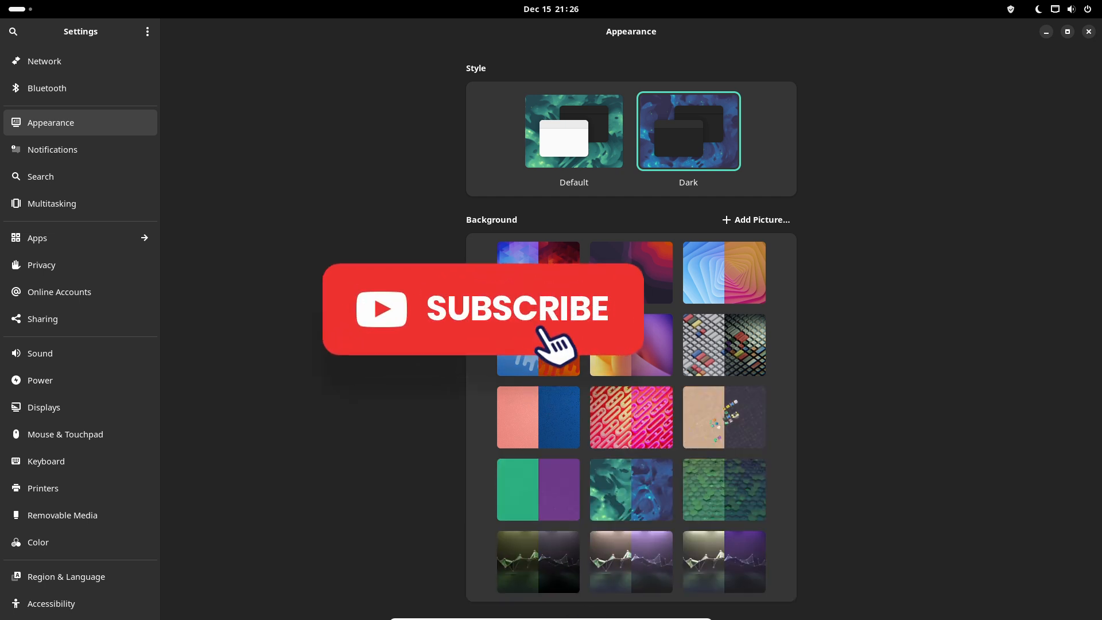
pyautogui.scroll(-3)
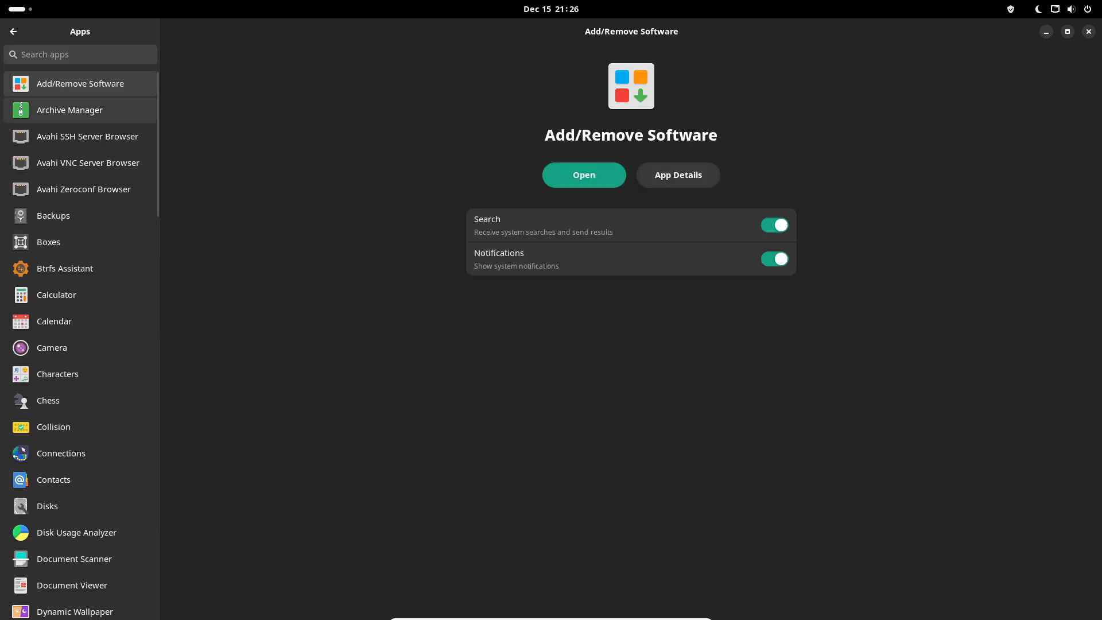
# Step: Visit the Displays page from the settings categories, then close Settings
pyautogui.click(12, 31)
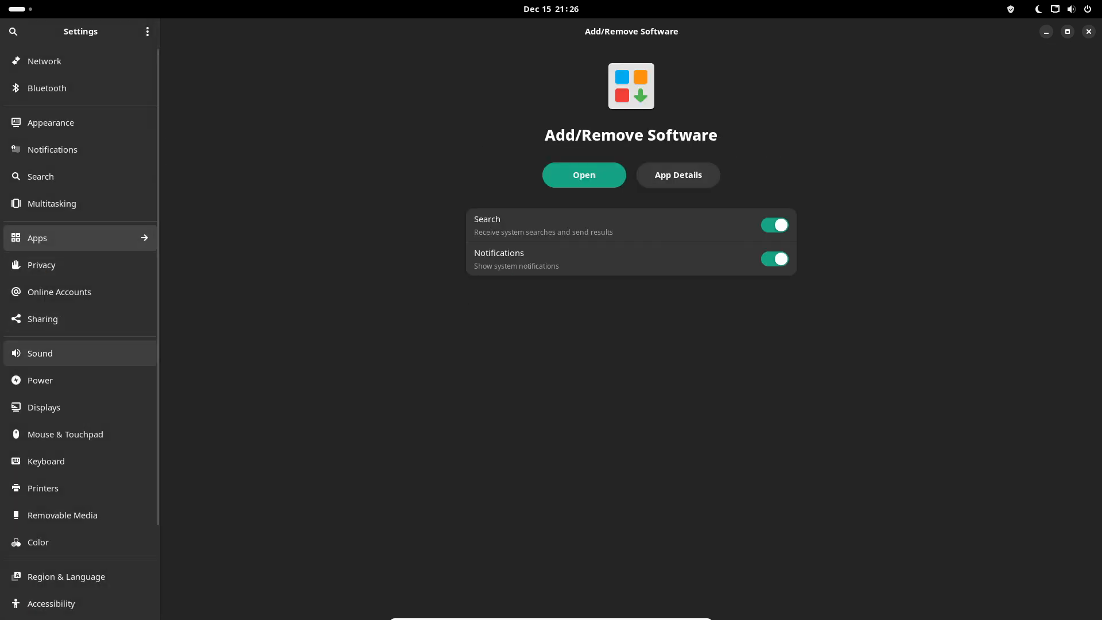
pyautogui.click(43, 406)
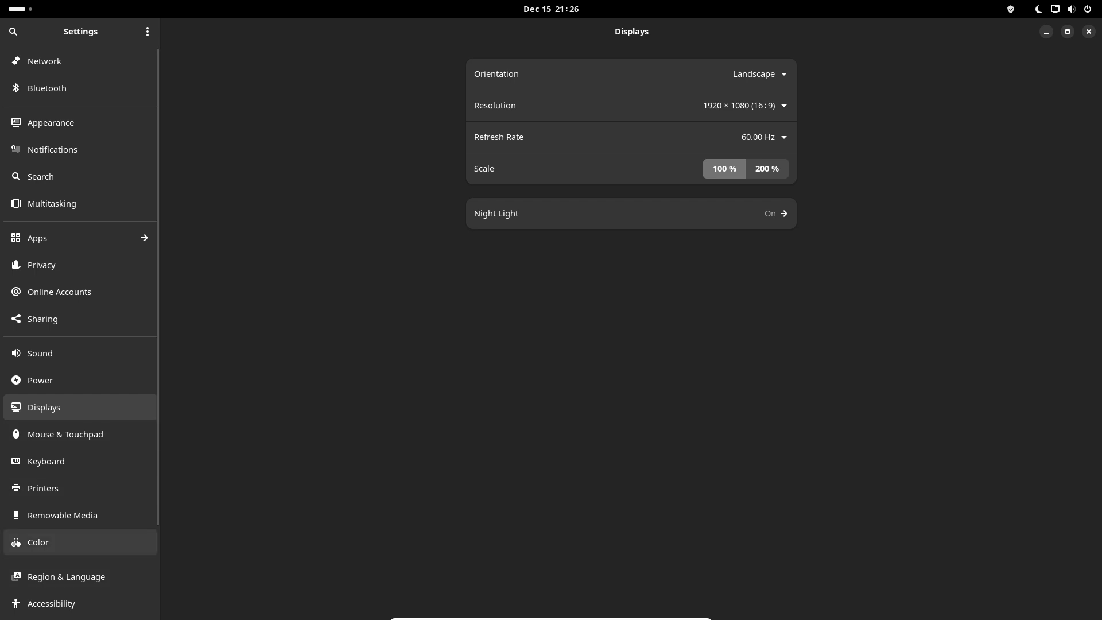
pyautogui.click(38, 541)
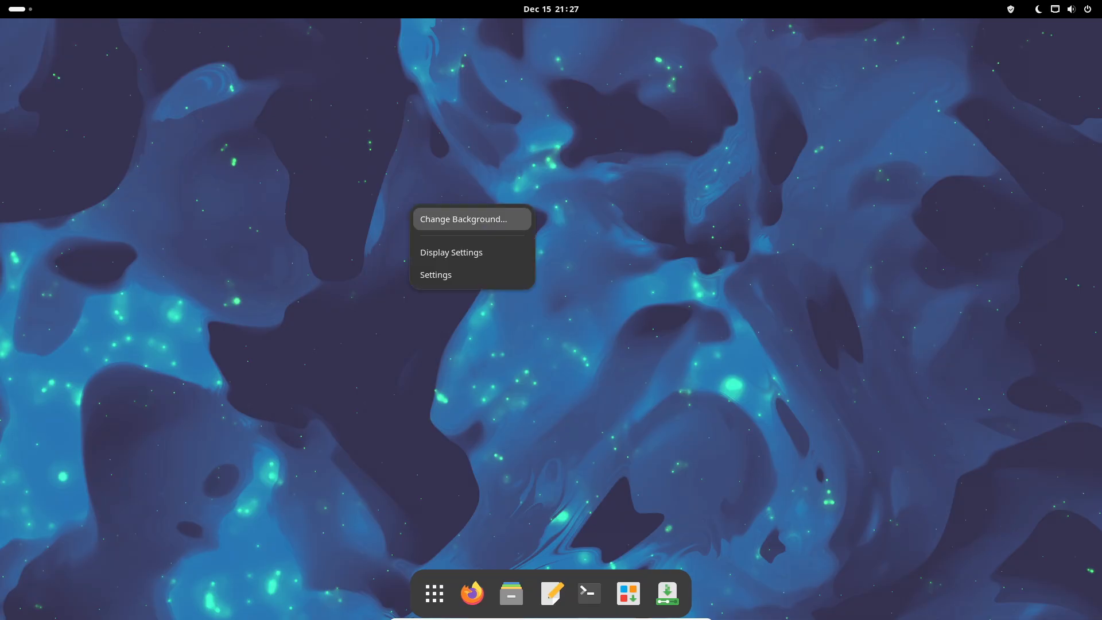
# Step: Choose Change Background… and select the pink patterned wallpaper as the desktop background
pyautogui.click(466, 218)
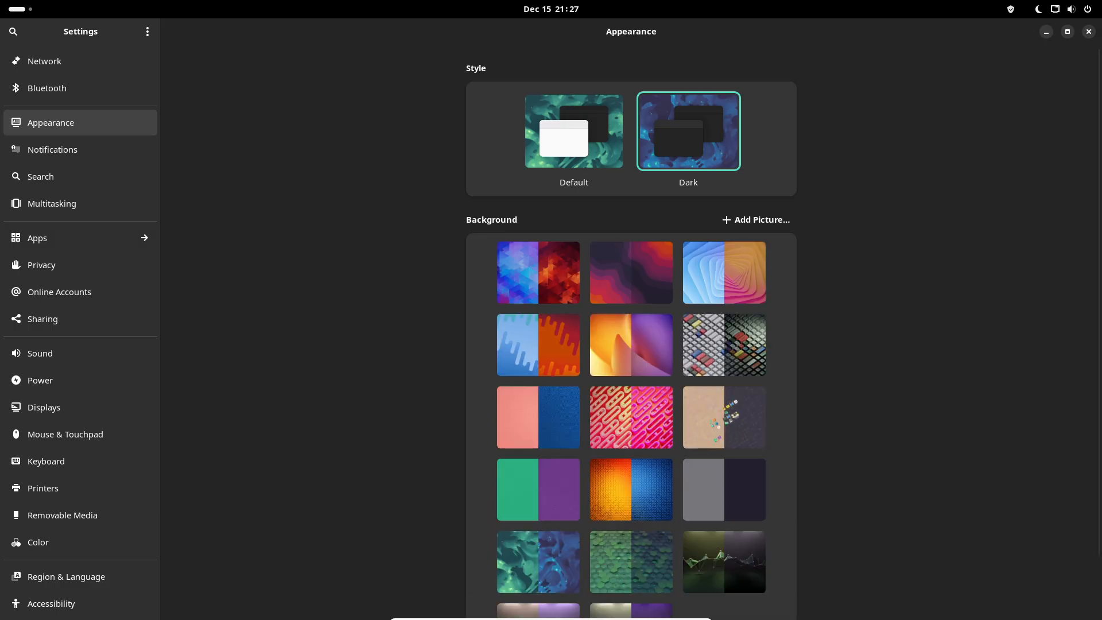
pyautogui.scroll(-3)
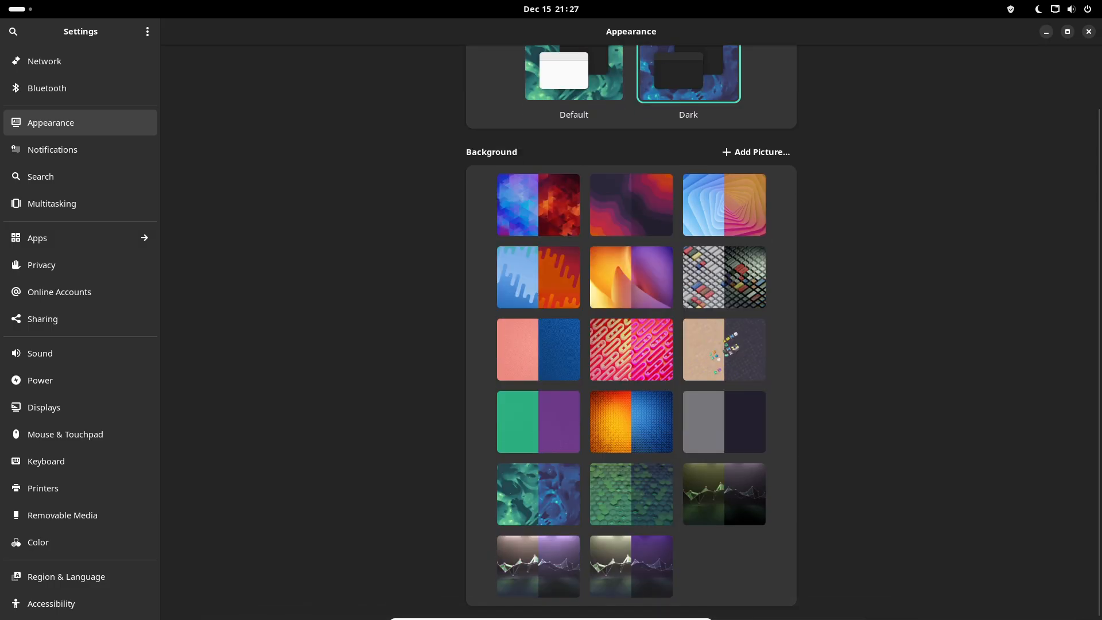
pyautogui.click(631, 349)
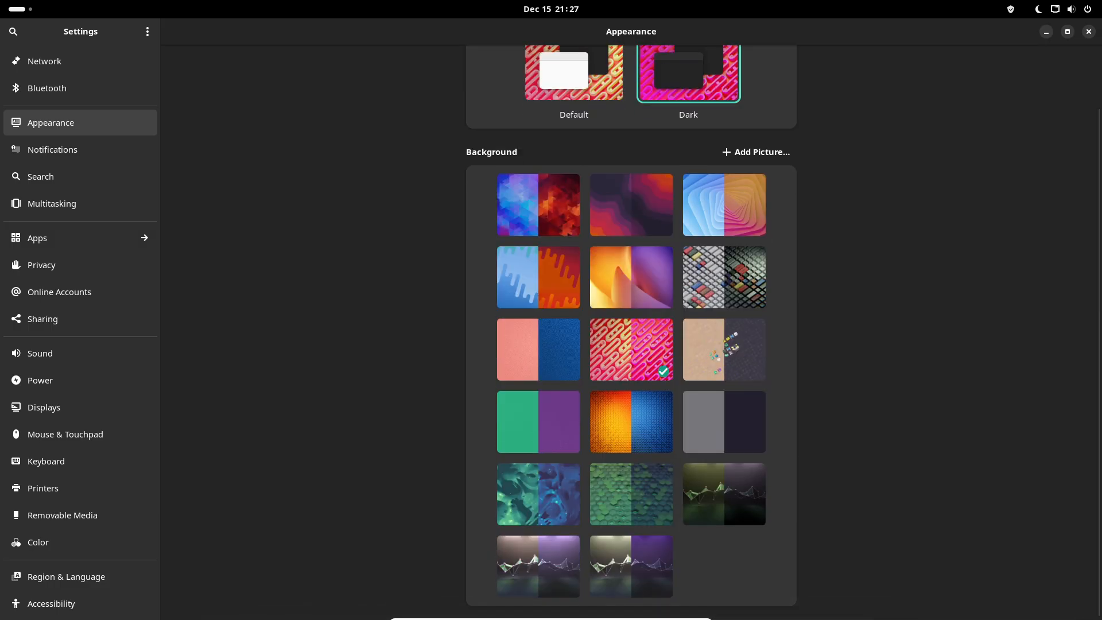